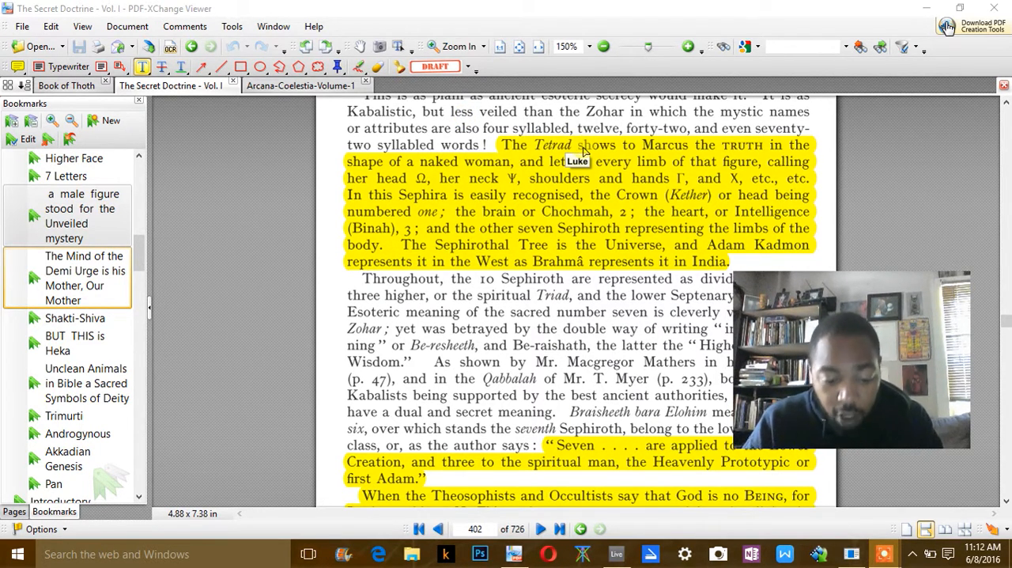
{"action": "mouse_move", "coordinate": [559, 19]}
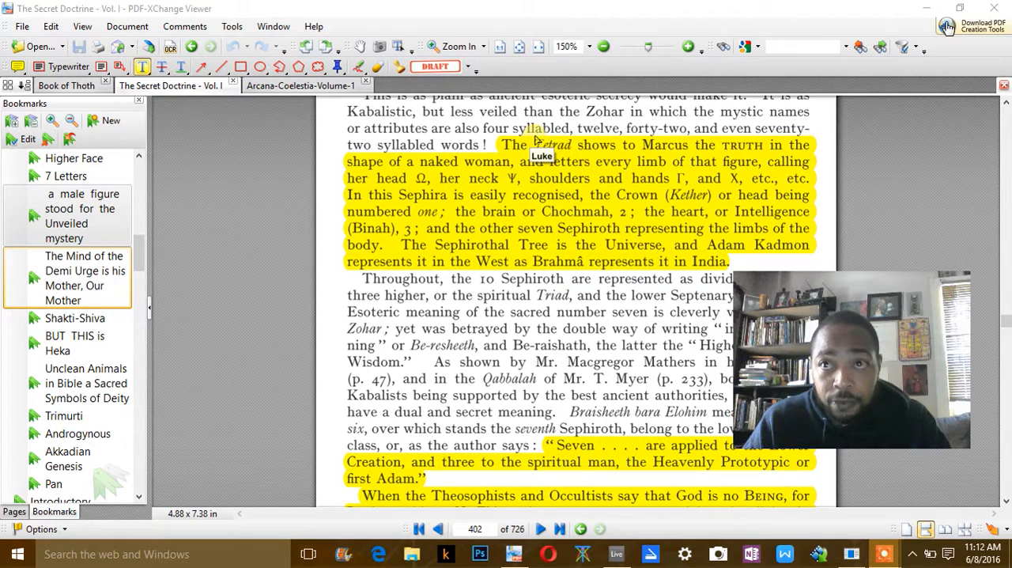
{"action": "mouse_move", "coordinate": [482, 31]}
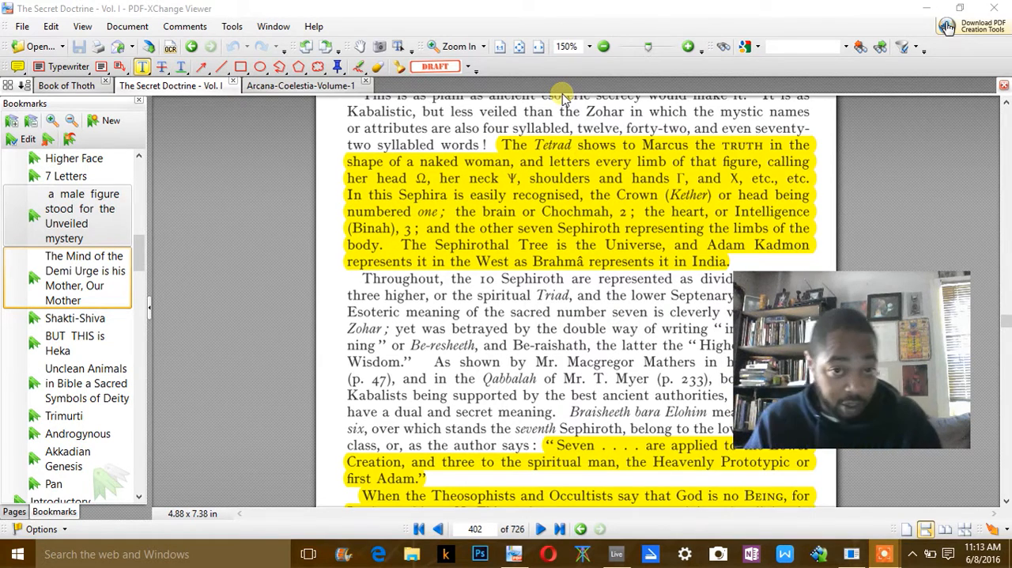
{"action": "mouse_move", "coordinate": [540, 31]}
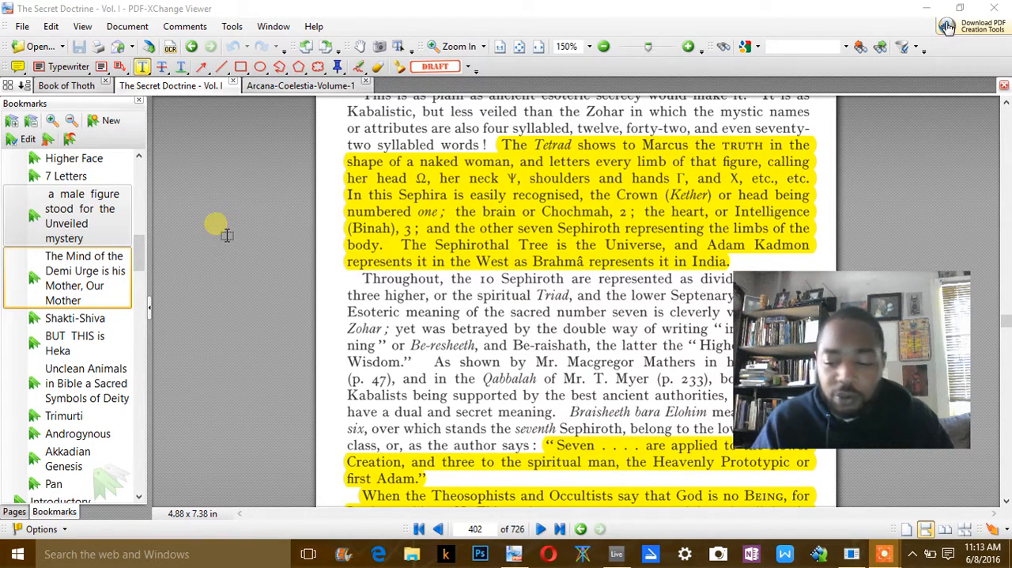
{"action": "mouse_move", "coordinate": [250, 188]}
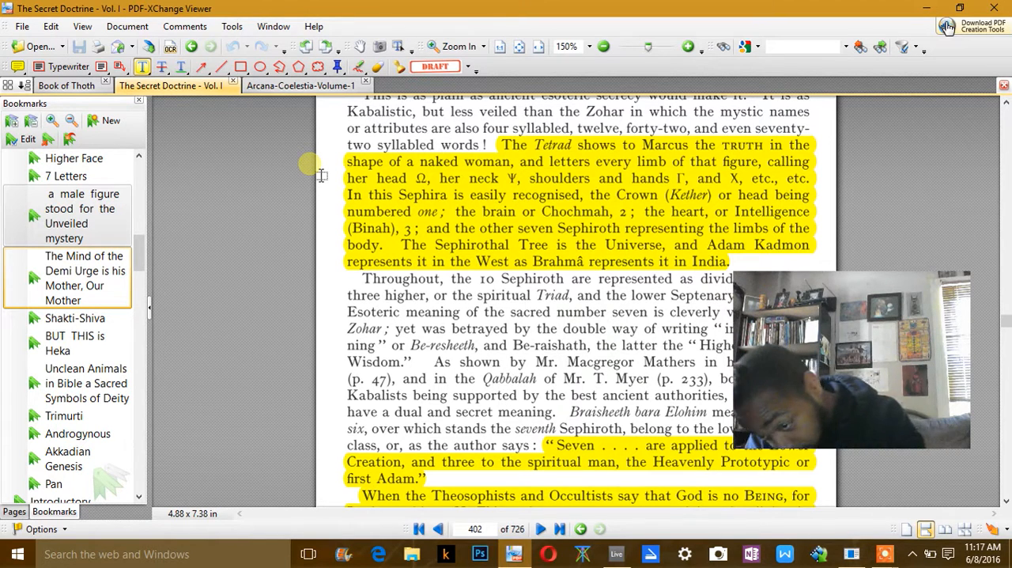
{"action": "mouse_move", "coordinate": [224, 385]}
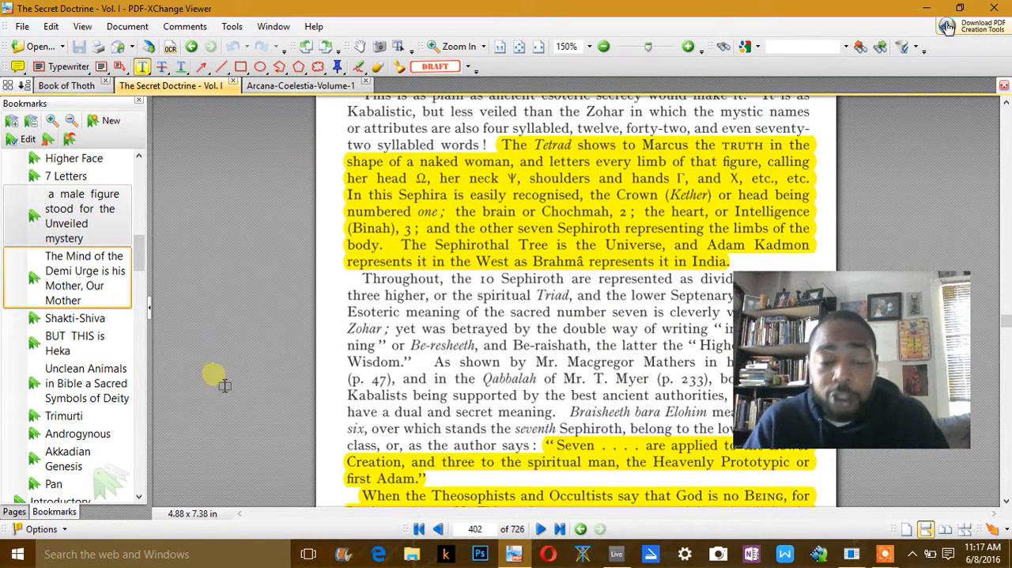